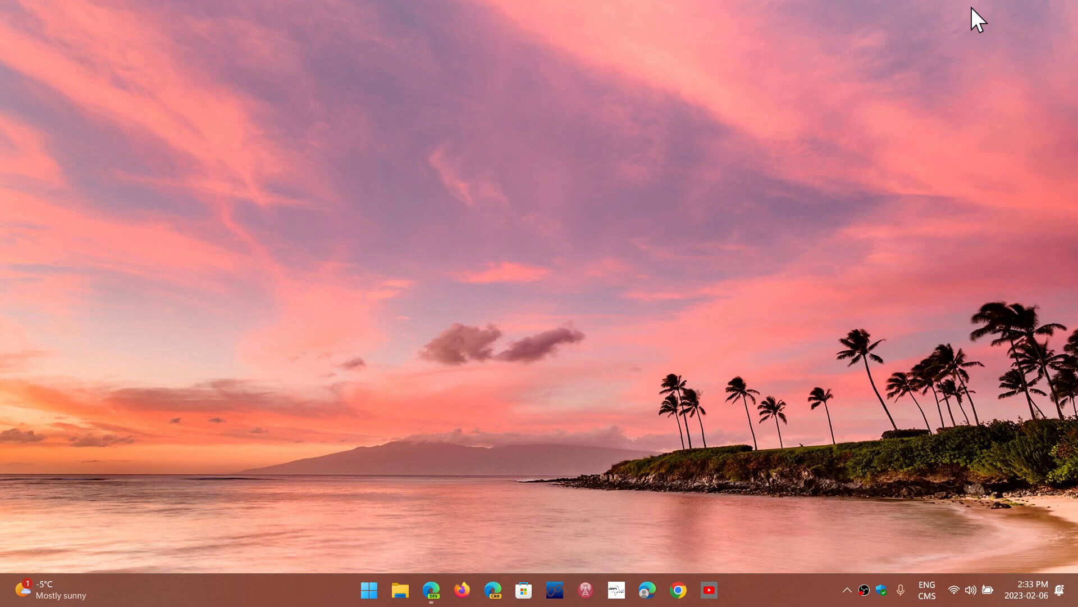
mouse_move(365, 593)
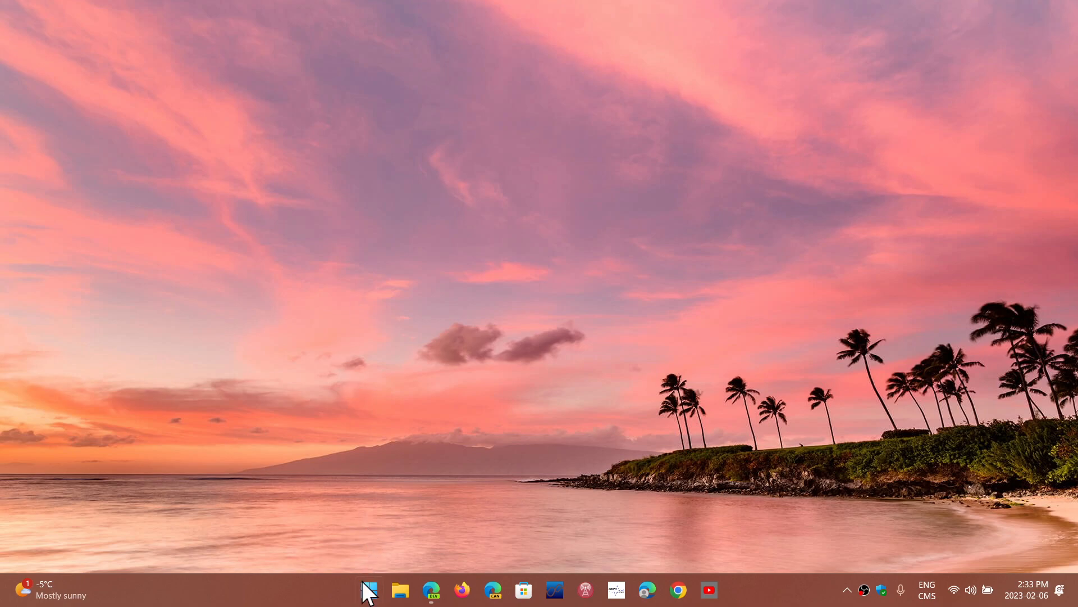
Step: Open Settings from the Start menu to reach the System page
click(368, 589)
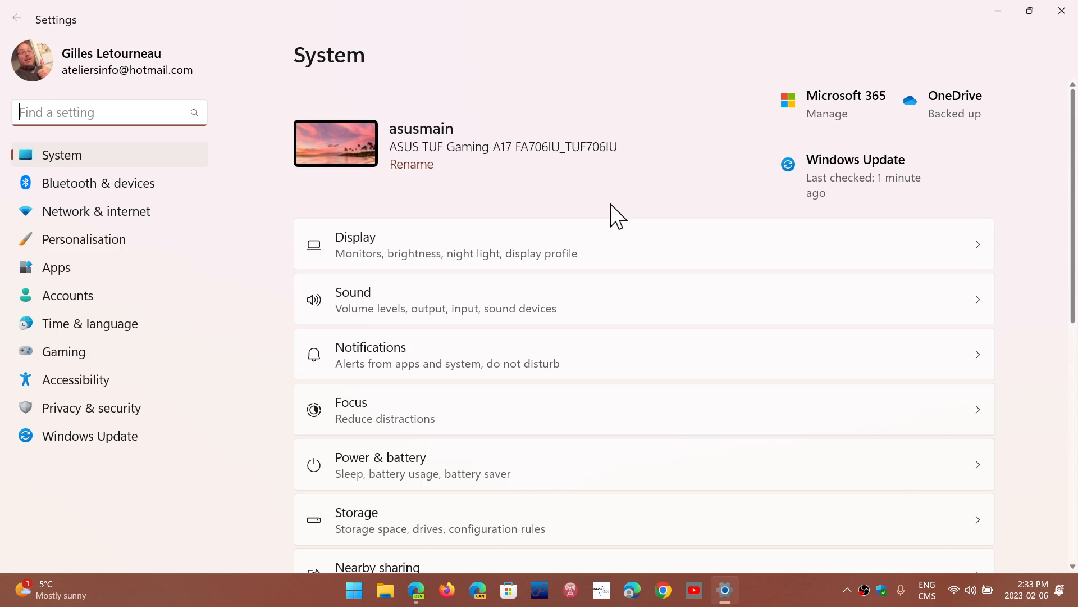
mouse_move(603, 246)
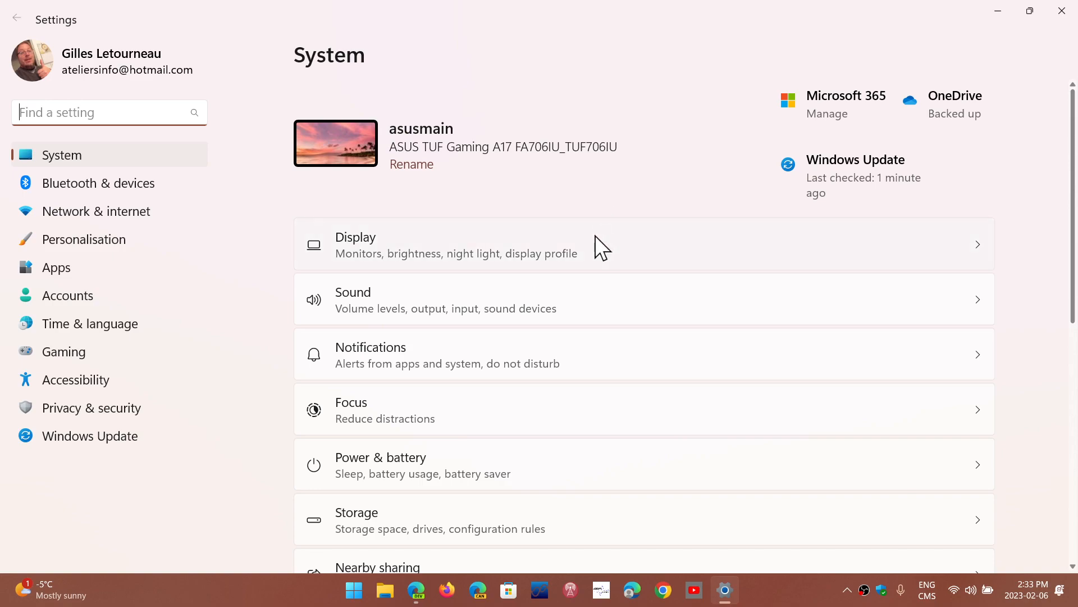
mouse_move(604, 308)
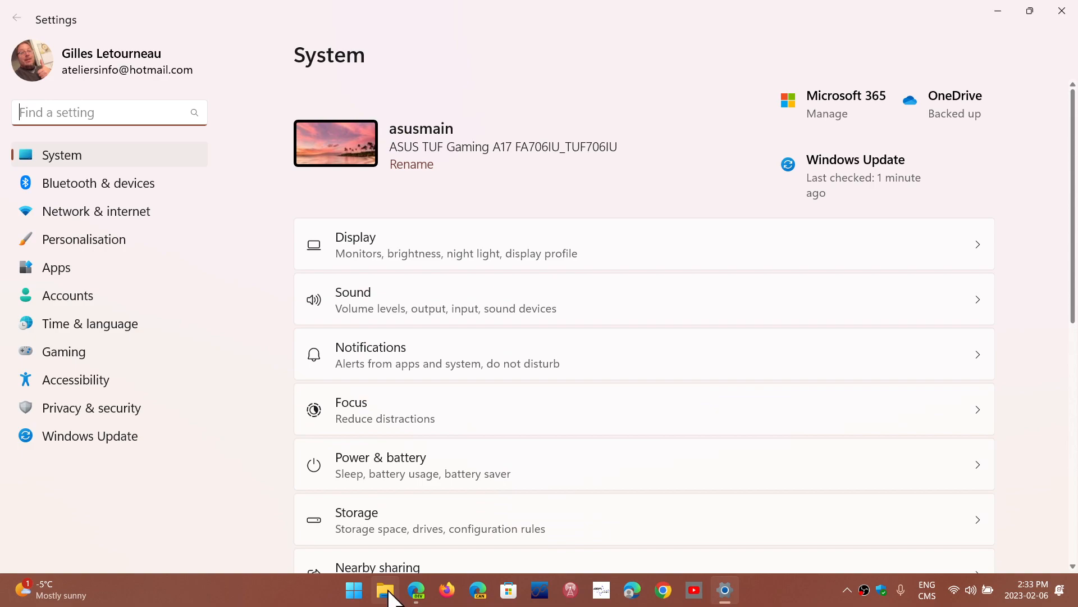
click(384, 590)
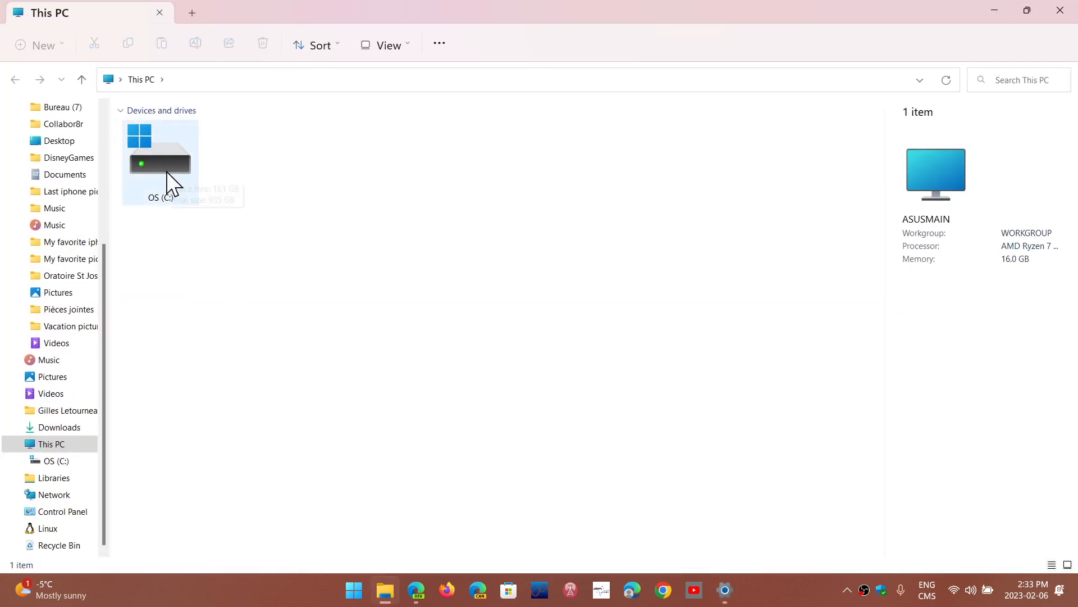
double_click(160, 163)
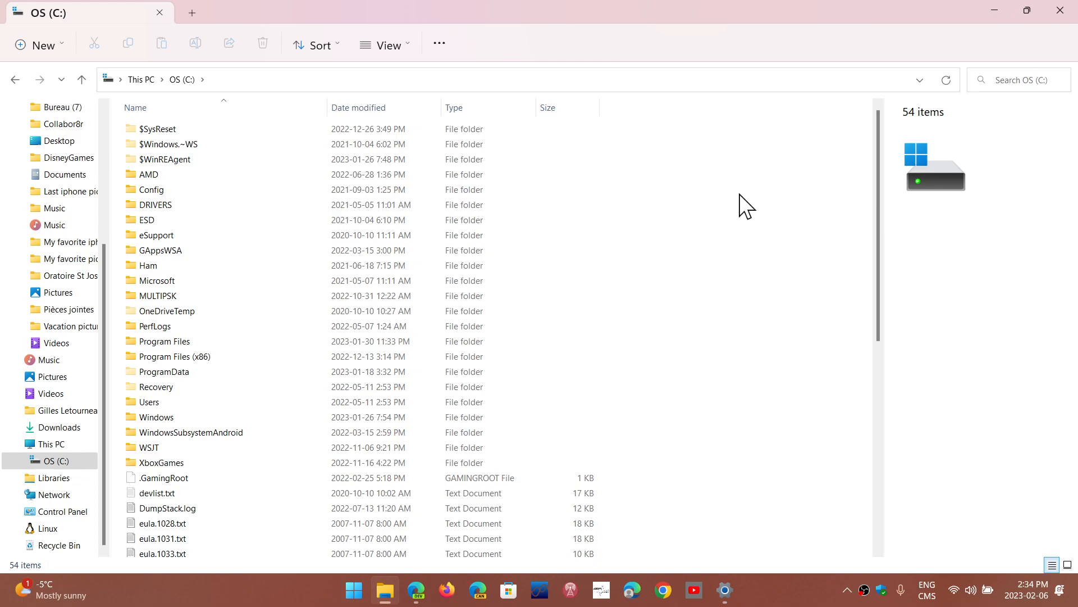
mouse_move(697, 45)
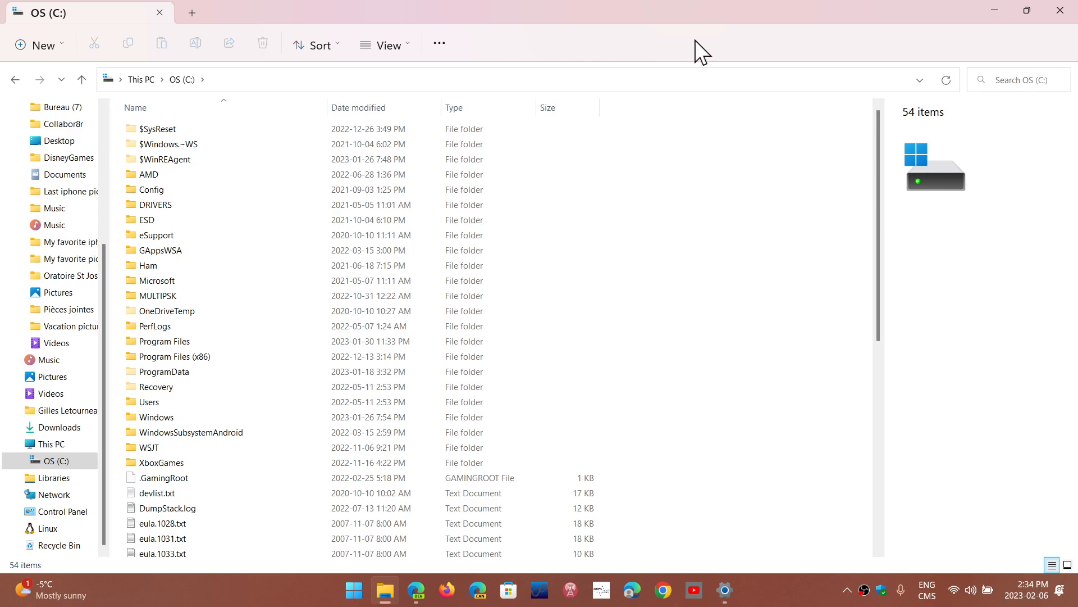
mouse_move(1059, 9)
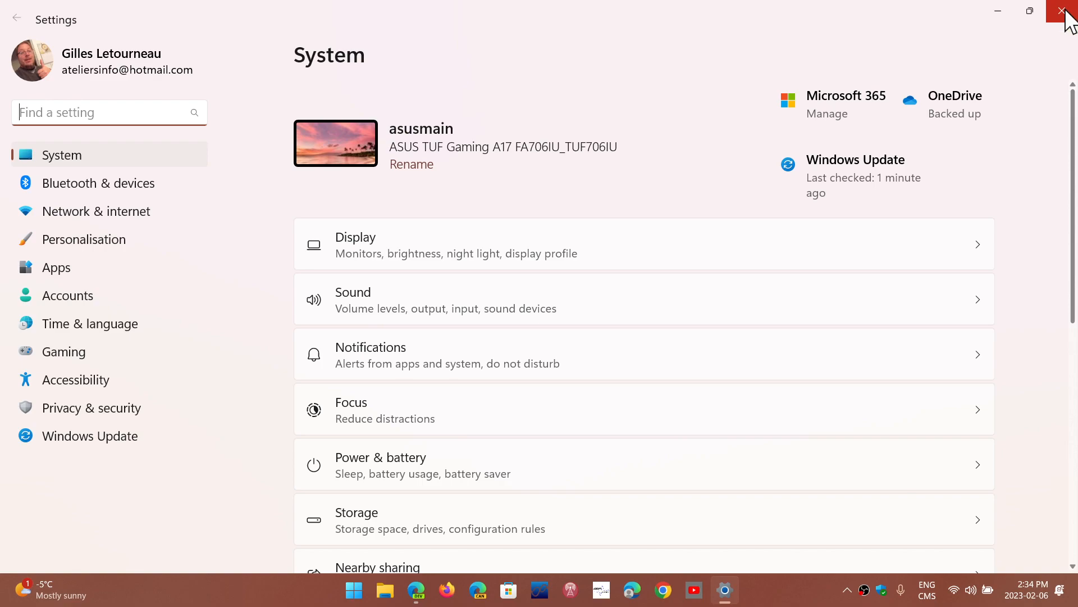
Step: Close Settings and open the Start button's quick-link menu listing Task Manager and Device Manager
click(1060, 11)
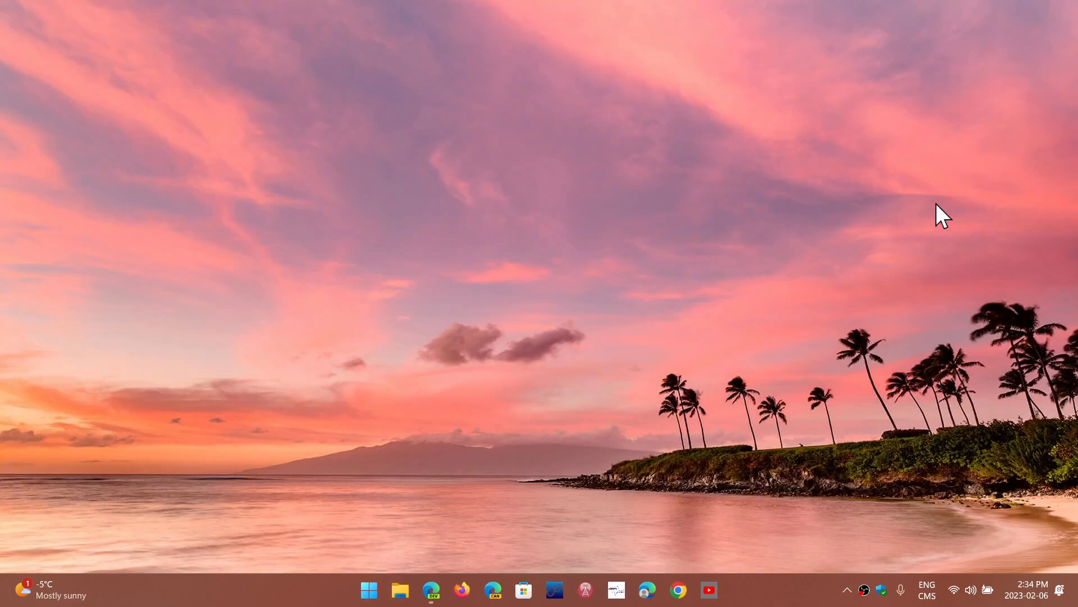
mouse_move(695, 315)
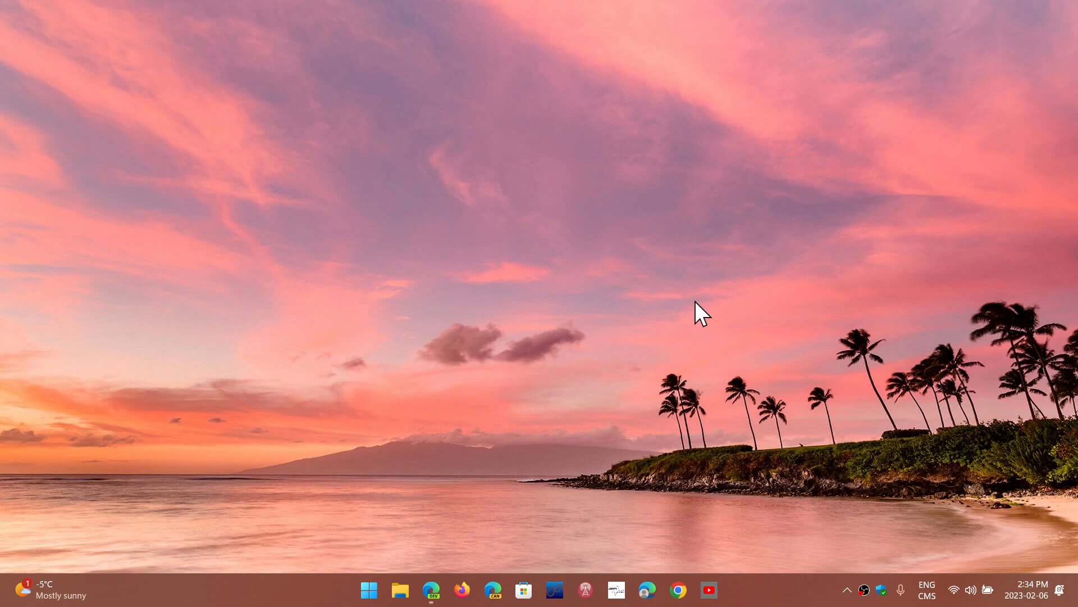
mouse_move(585, 379)
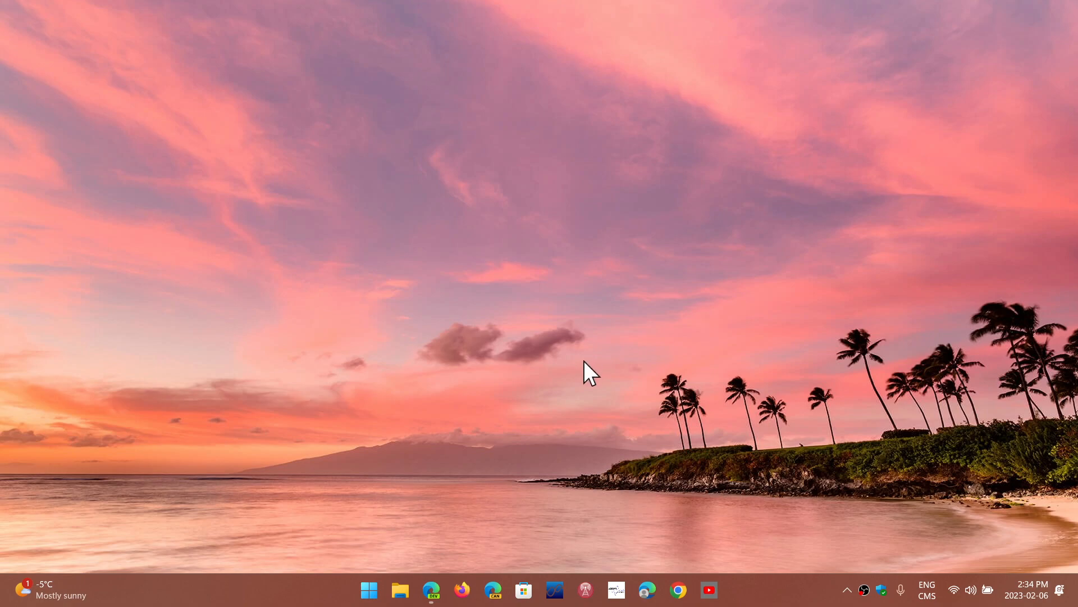
mouse_move(369, 602)
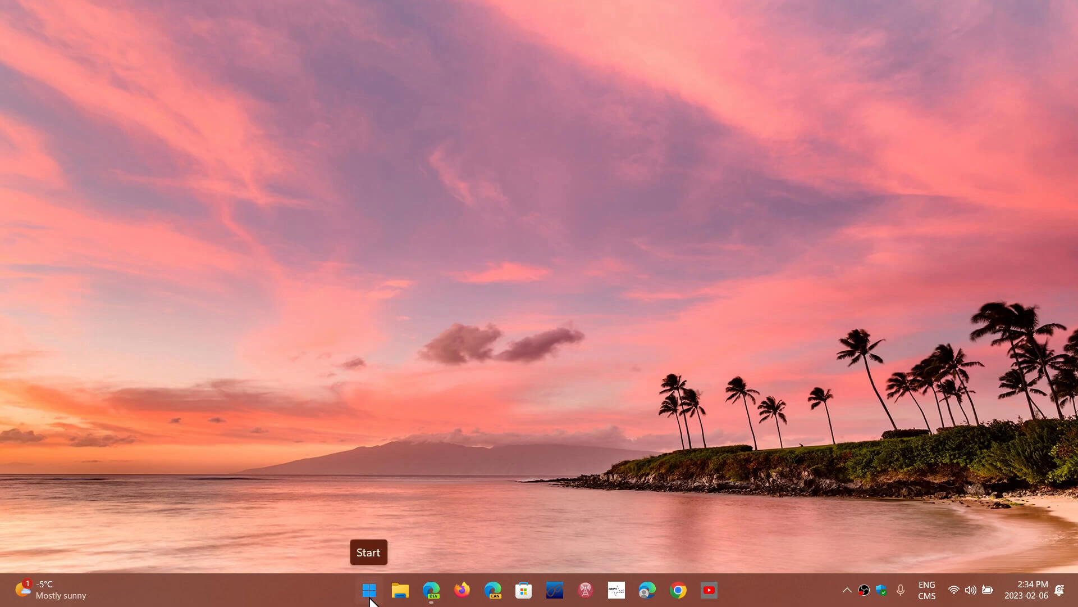
right_click(369, 588)
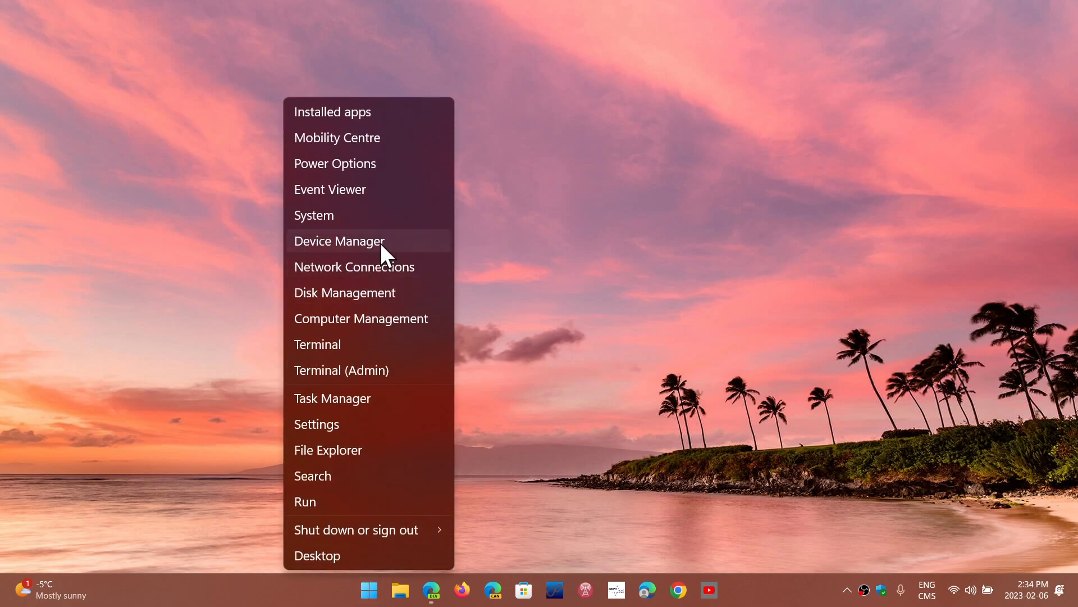
click(340, 241)
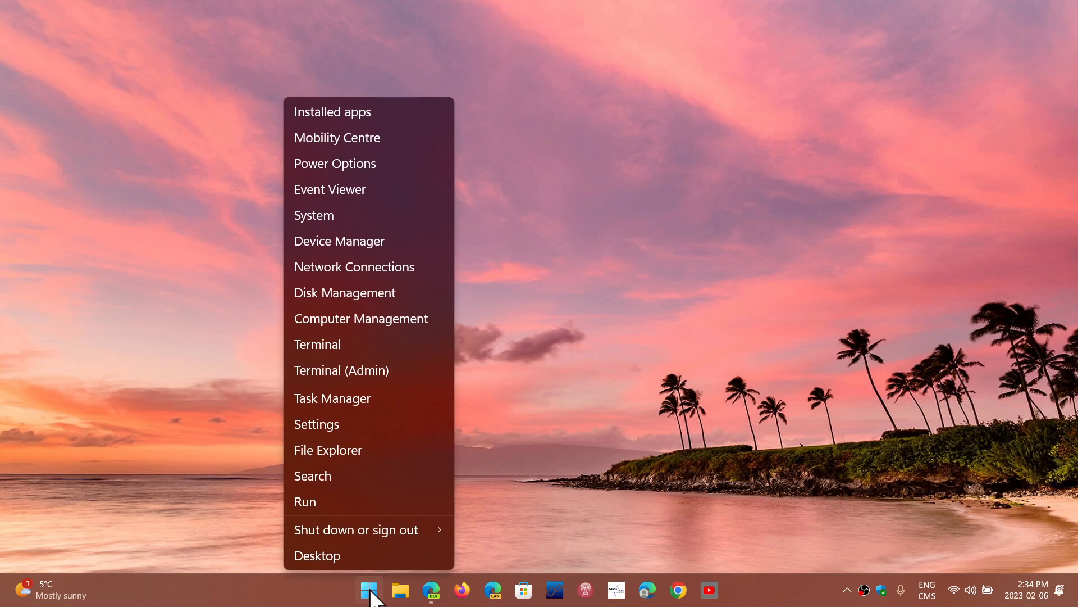
mouse_move(402, 405)
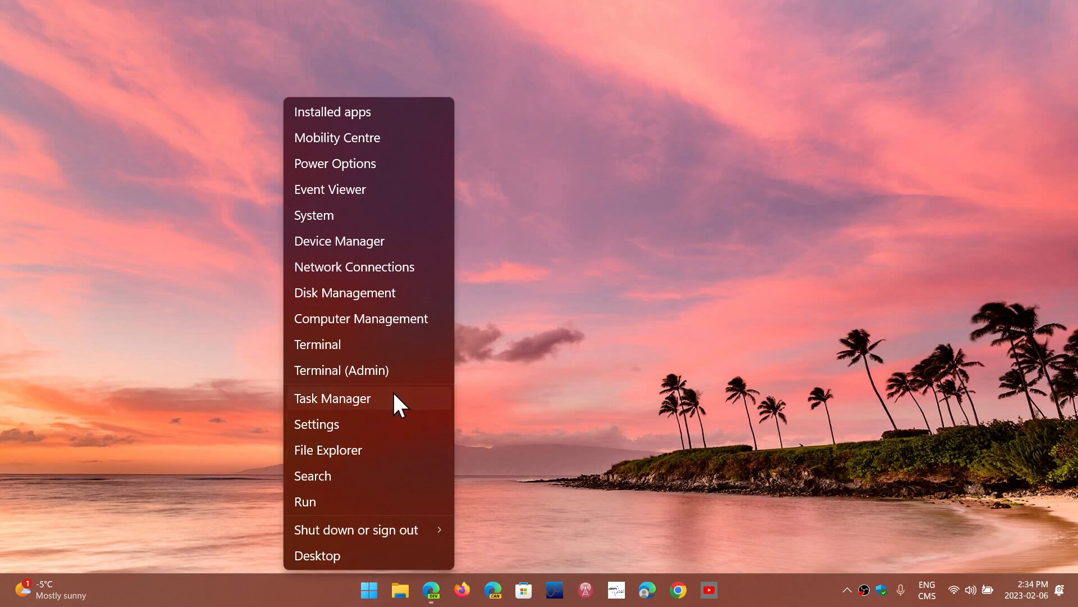
Step: Open Task Manager maximized, review Memory usage (16.0 GB, 7.0 GB in use), then close it
click(332, 399)
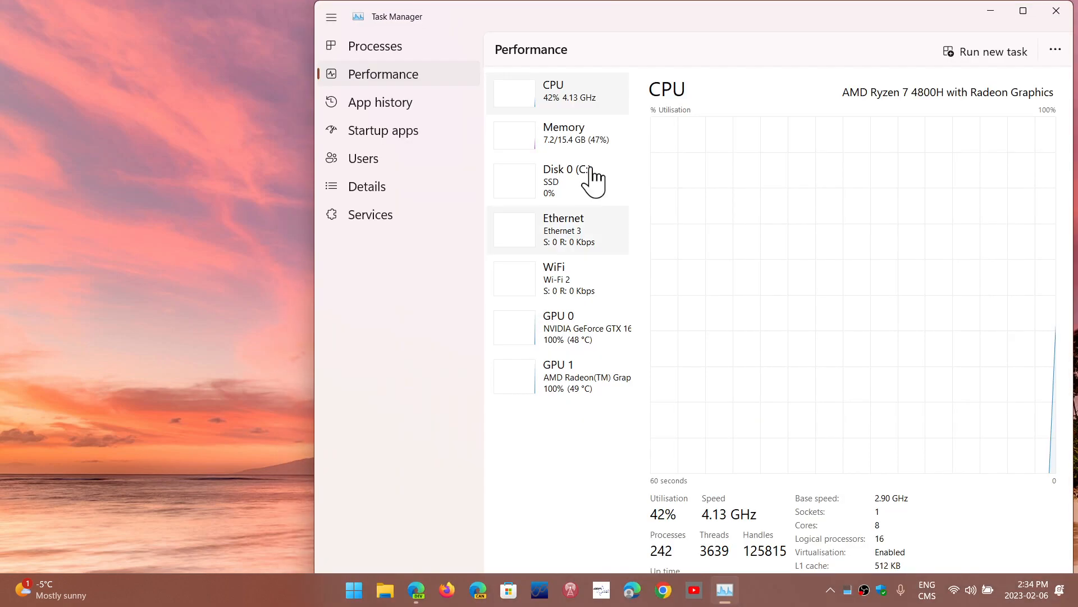
click(1020, 11)
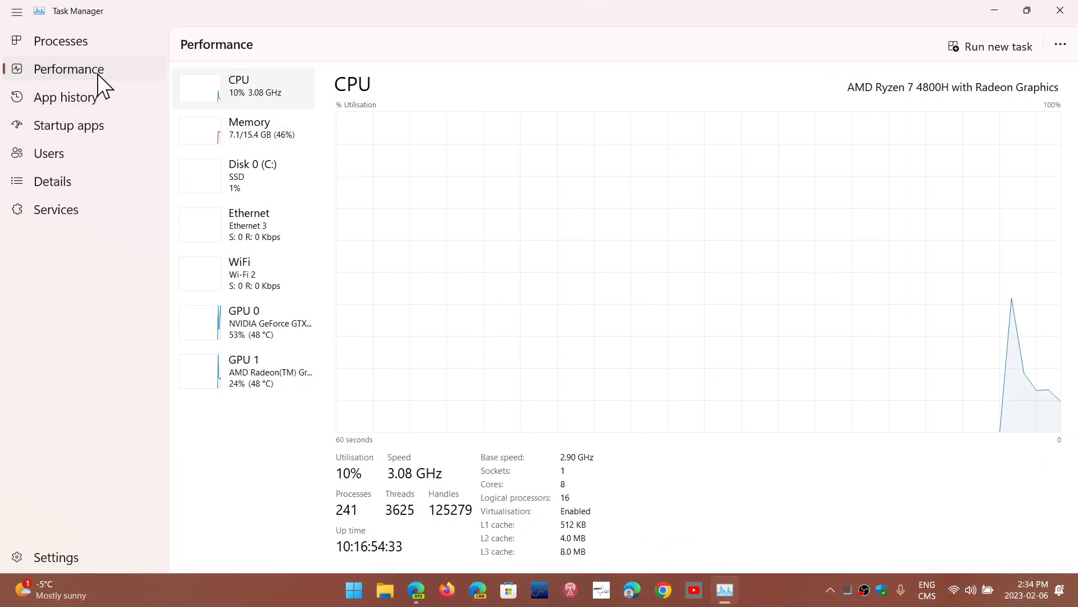
click(248, 128)
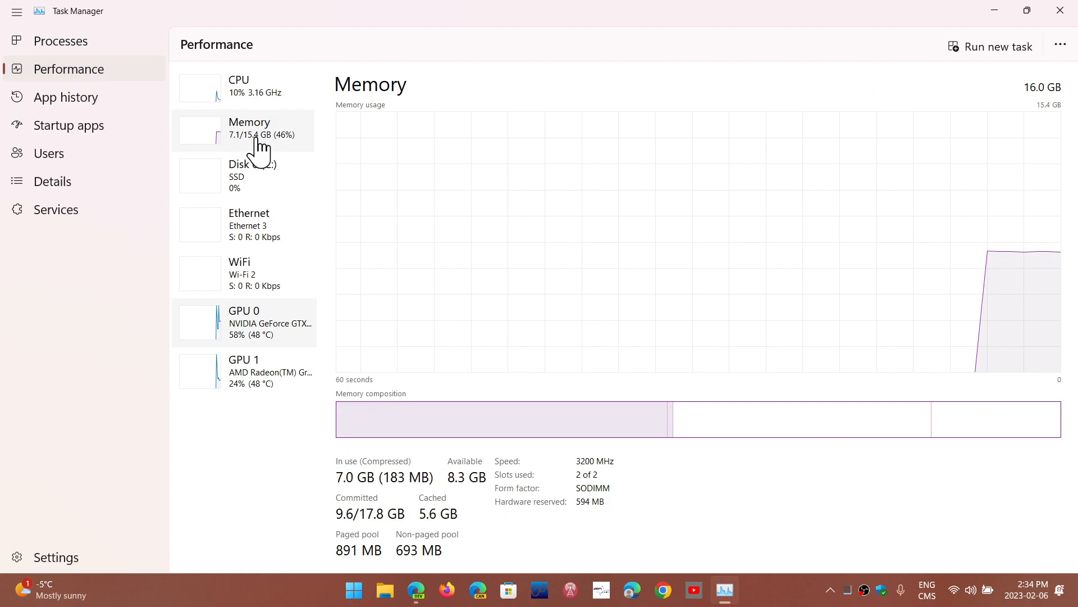
mouse_move(579, 258)
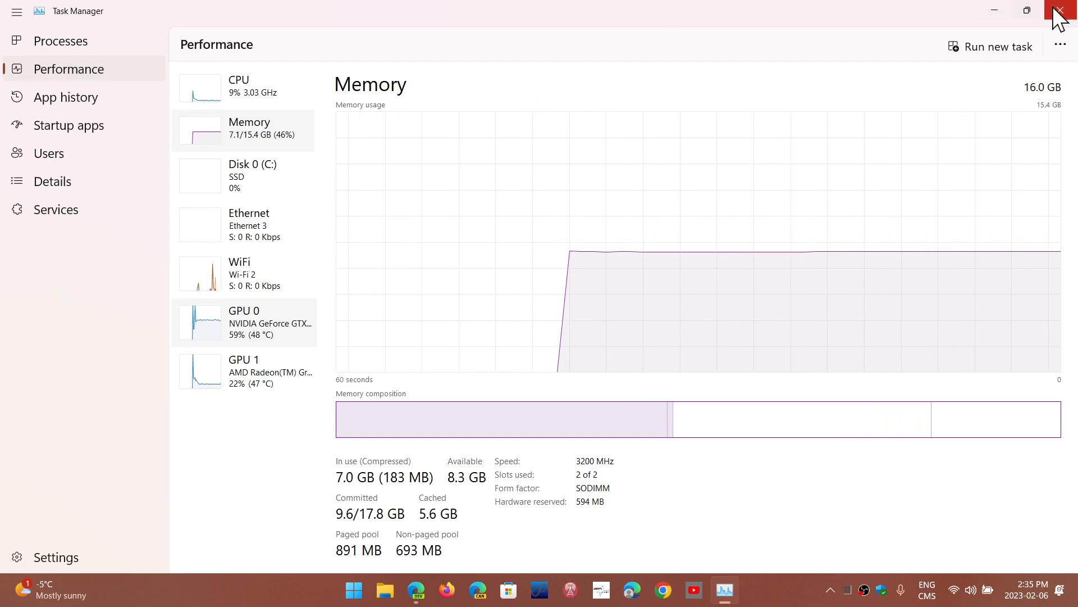
click(1059, 10)
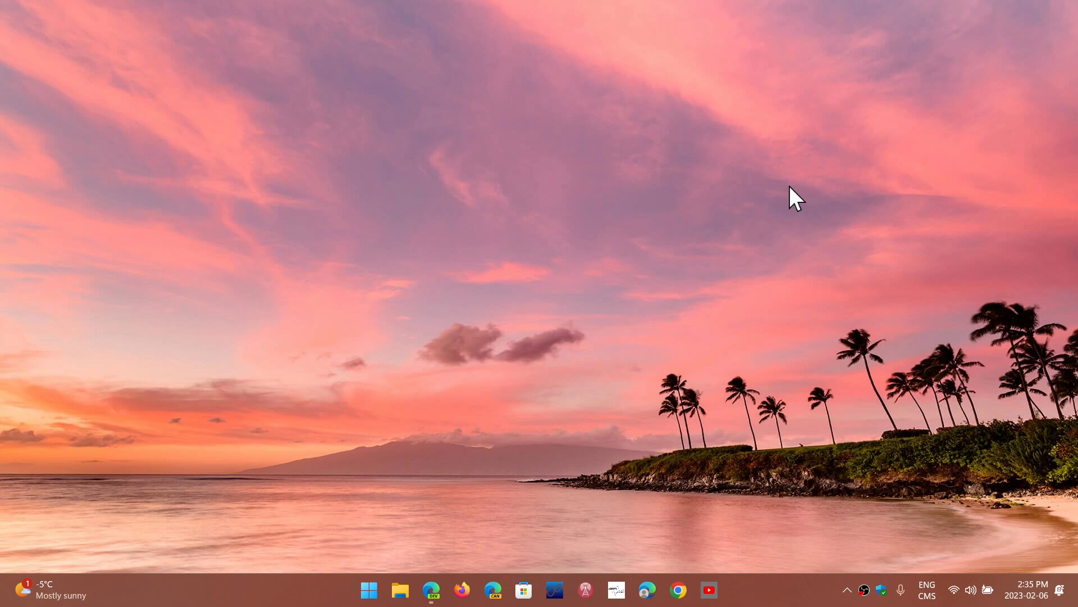
mouse_move(587, 375)
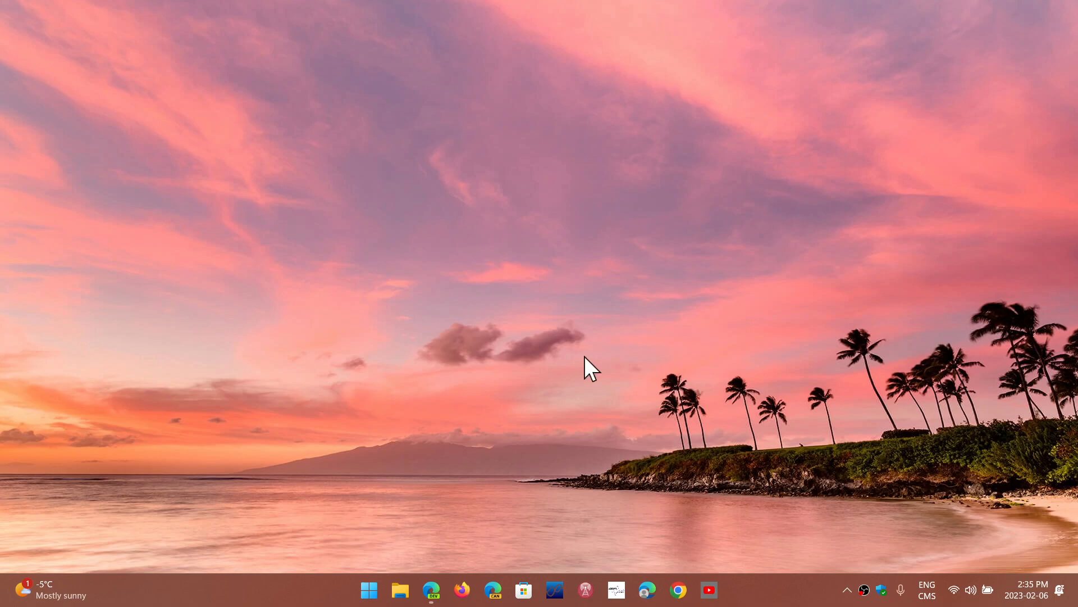
Step: Bring up the tiny11 Internet Archive page in Edge and review its ISO IMAGE and TORRENT download options
click(431, 589)
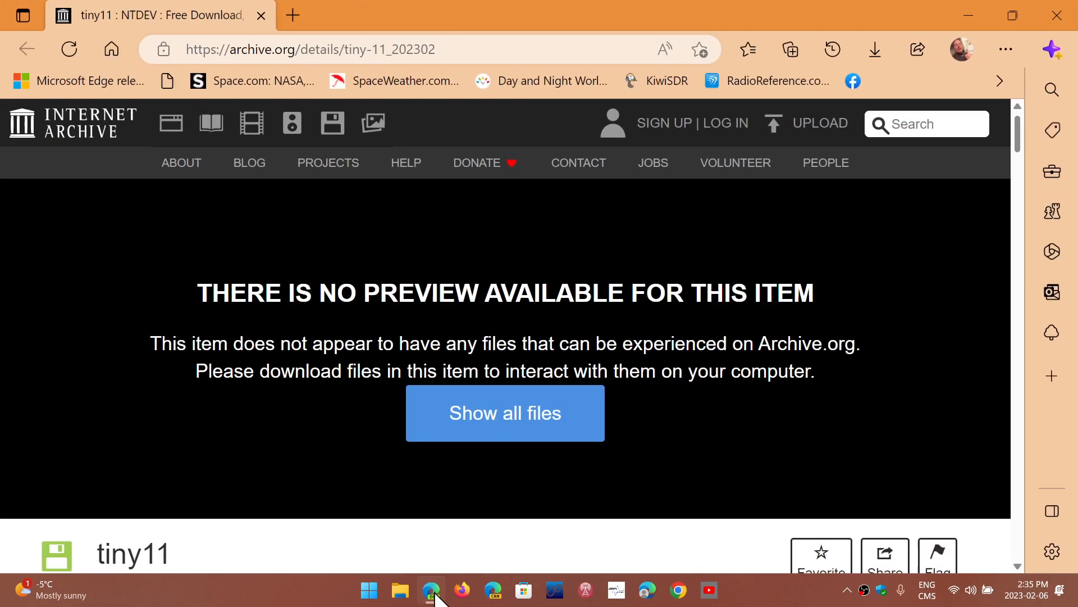
mouse_move(631, 356)
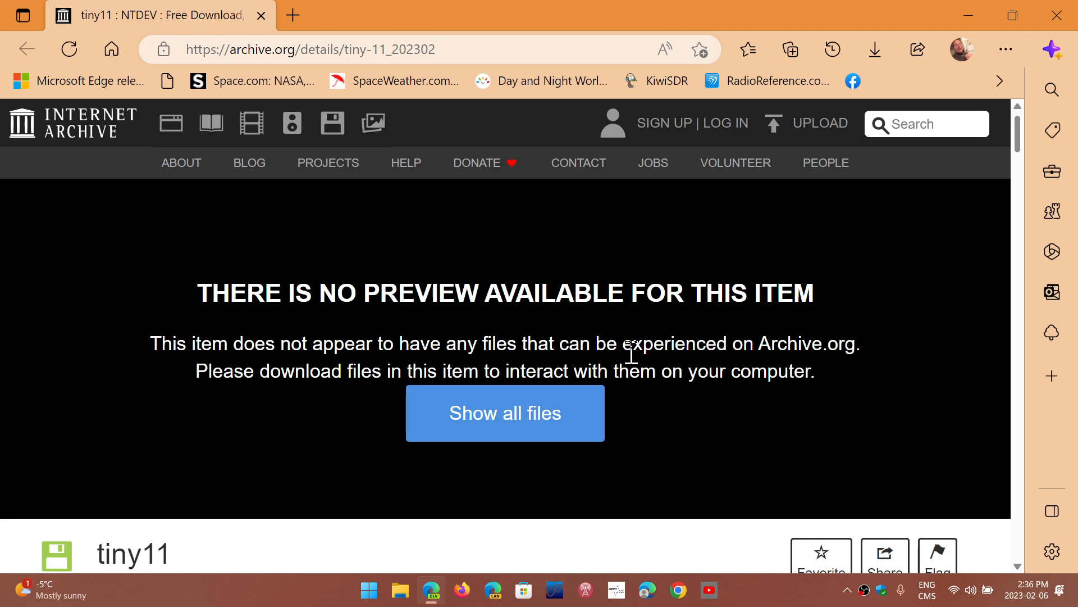
scroll(down, 3)
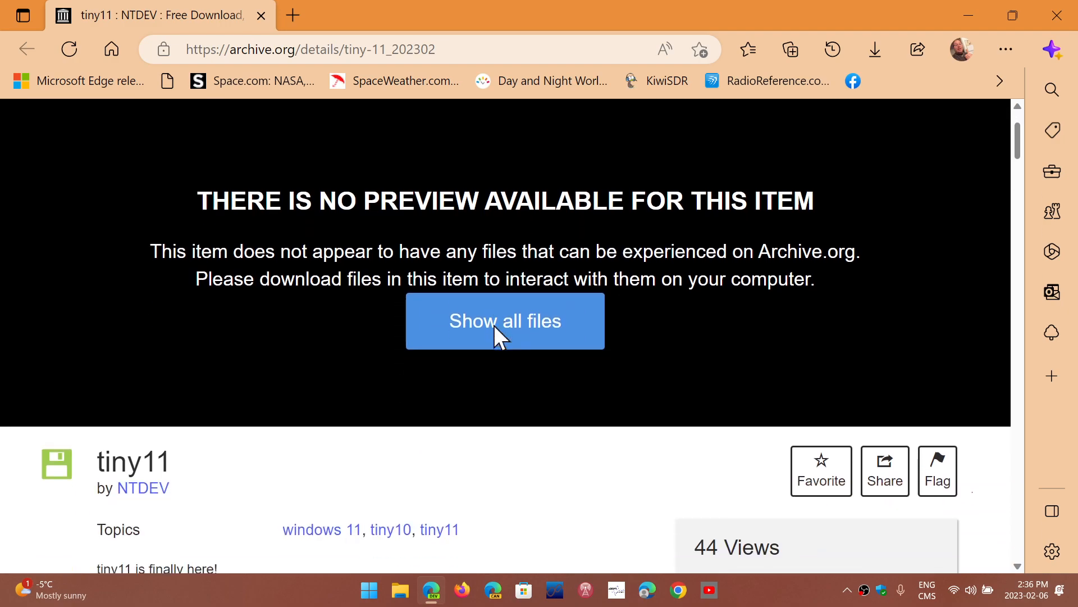
scroll(down, 3)
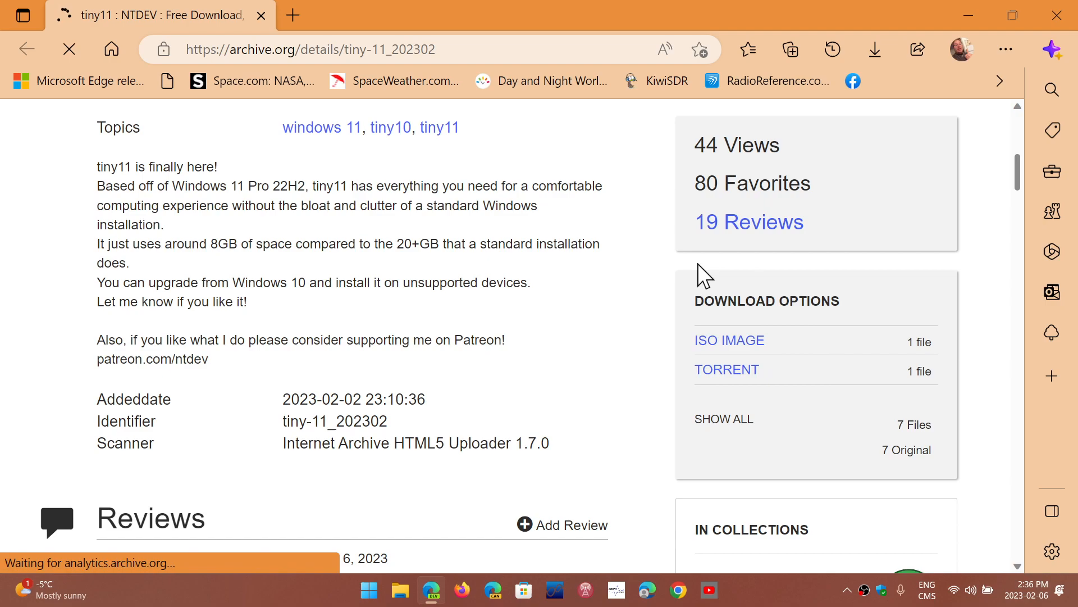
mouse_move(650, 364)
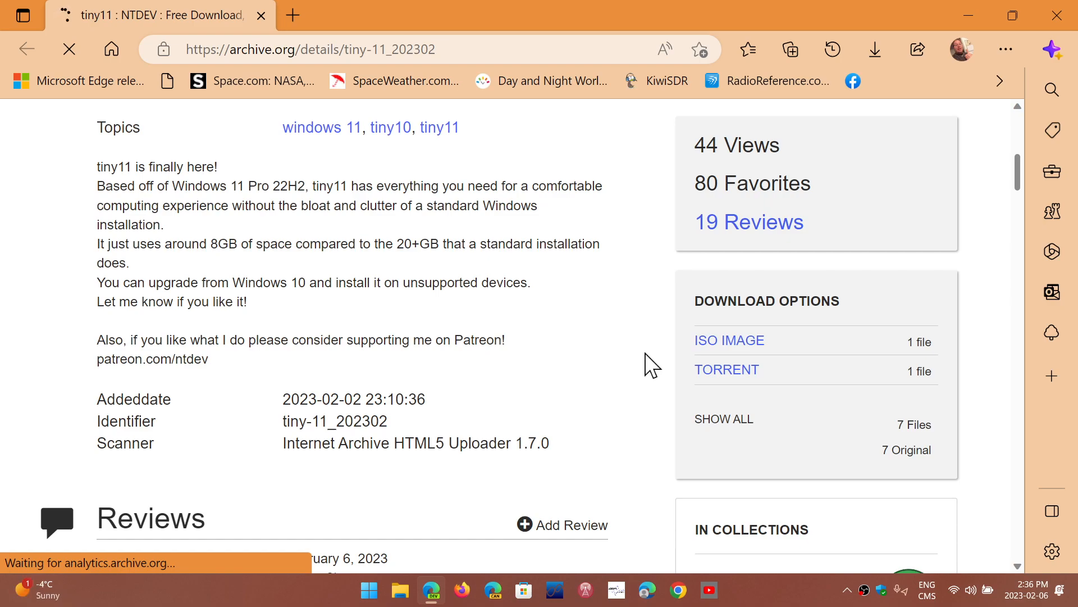
click(875, 49)
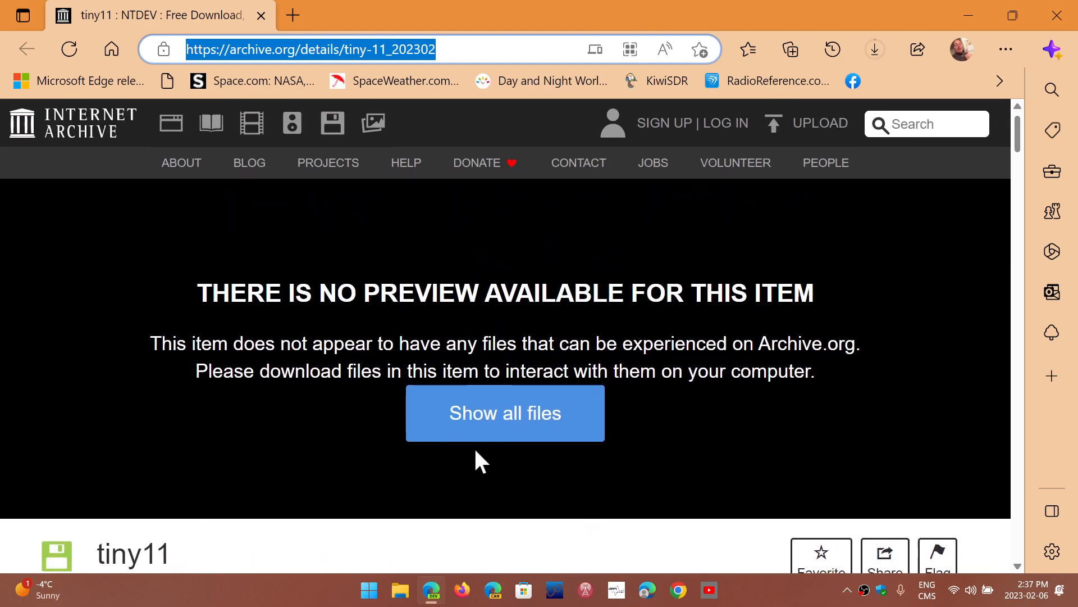
Step: Close Edge, choosing Close browser despite the unfinished tiny11 ISO download
scroll(down, 3)
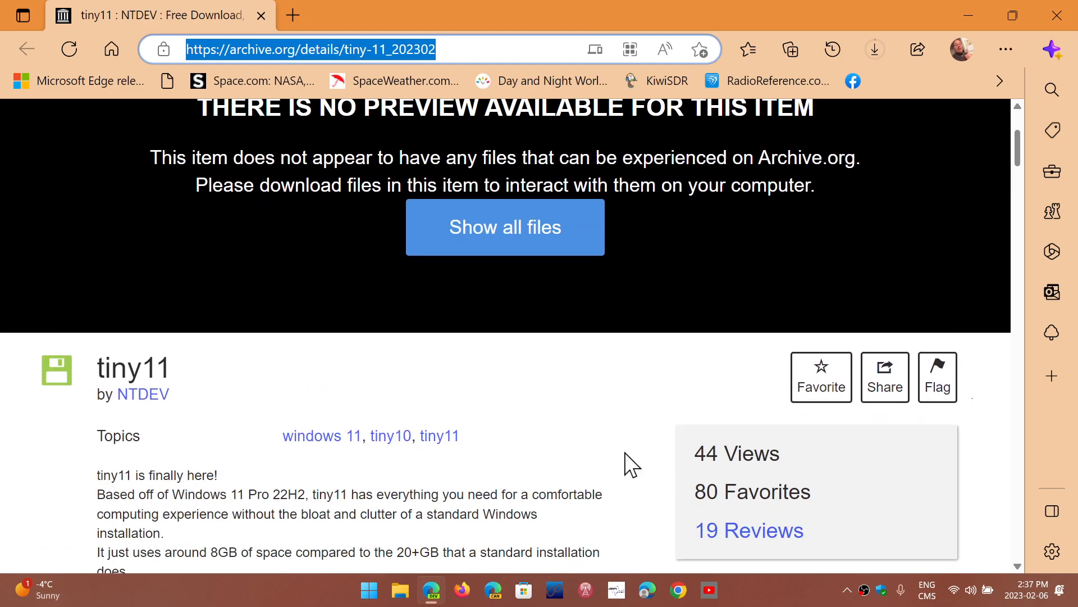
scroll(down, 3)
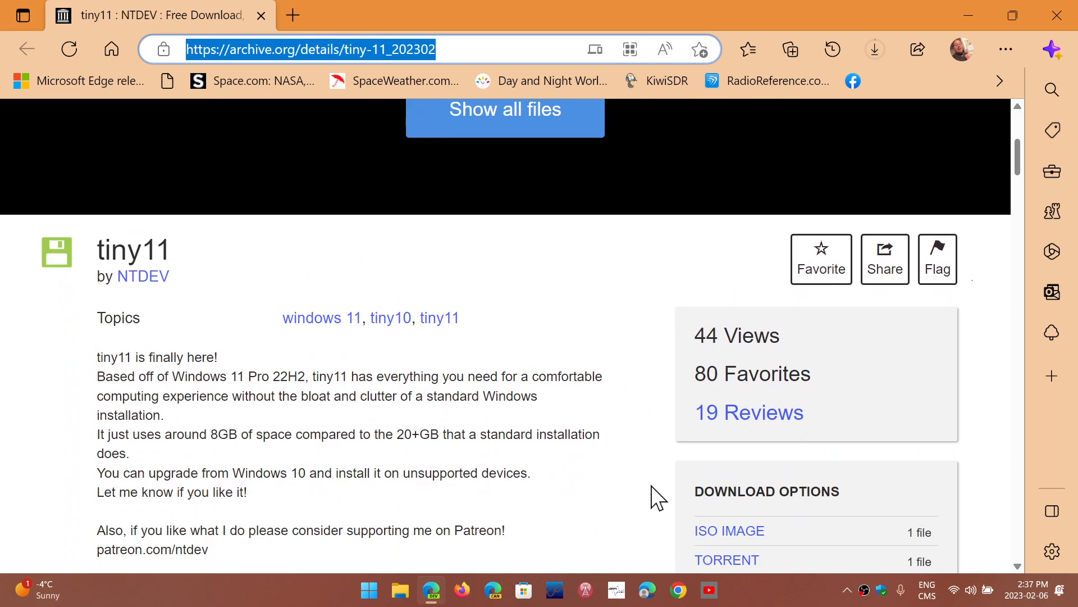
mouse_move(654, 256)
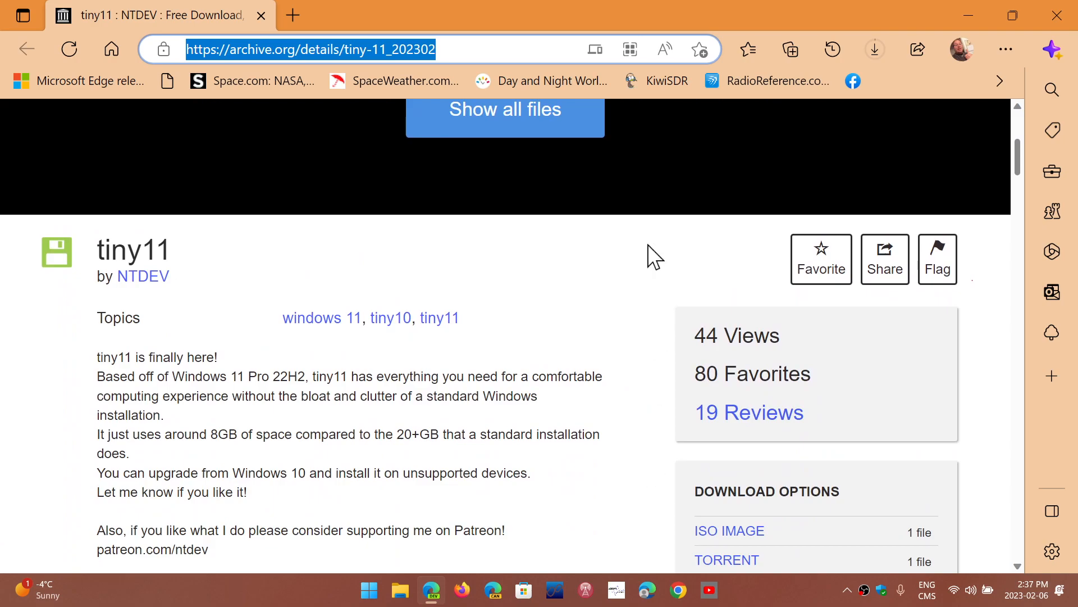
mouse_move(1057, 15)
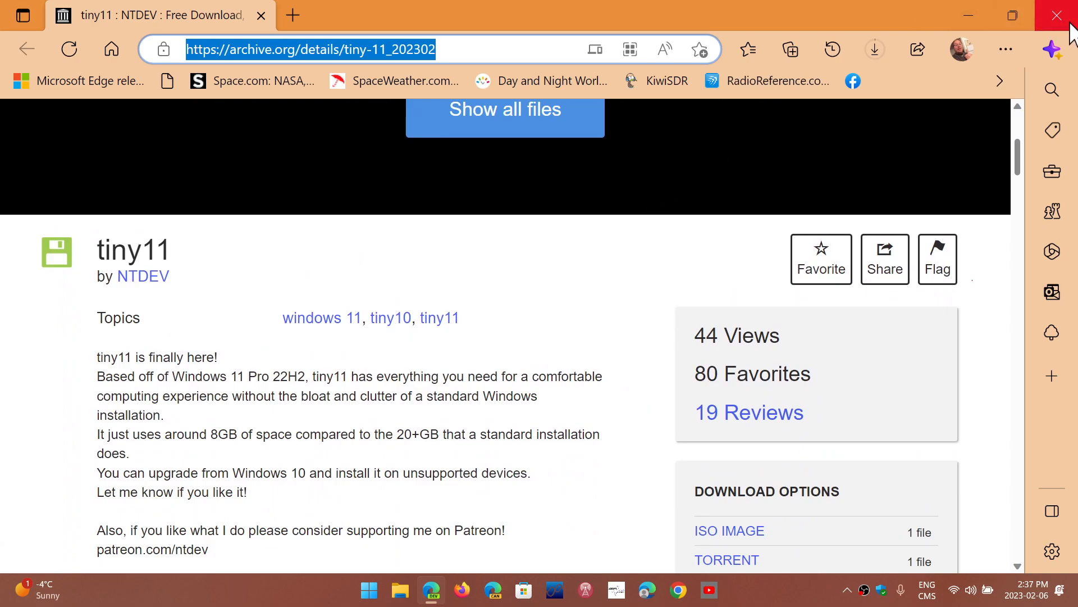
mouse_move(1057, 16)
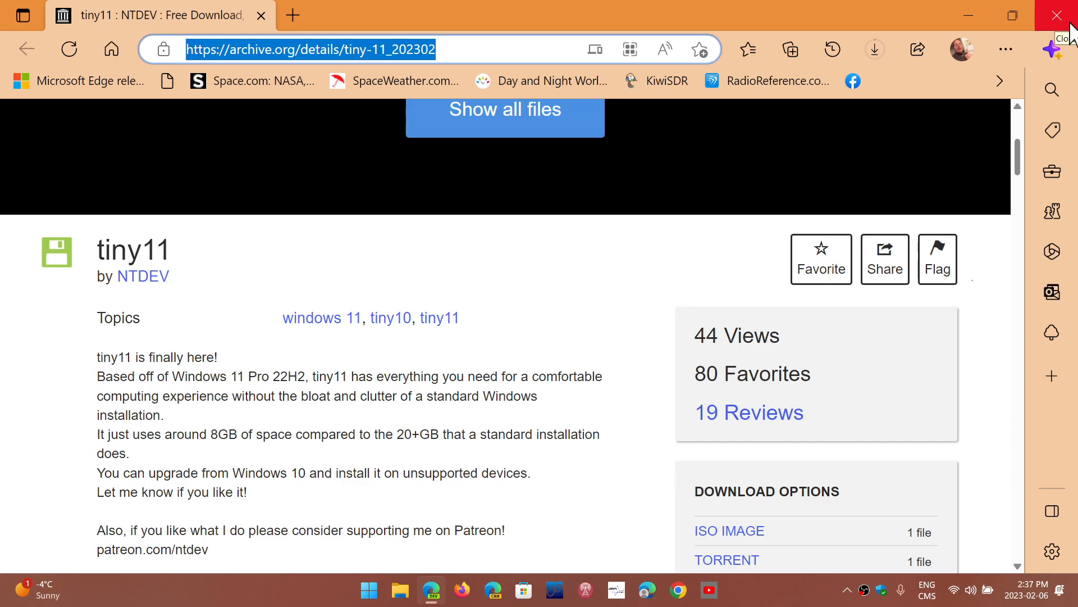
mouse_move(879, 37)
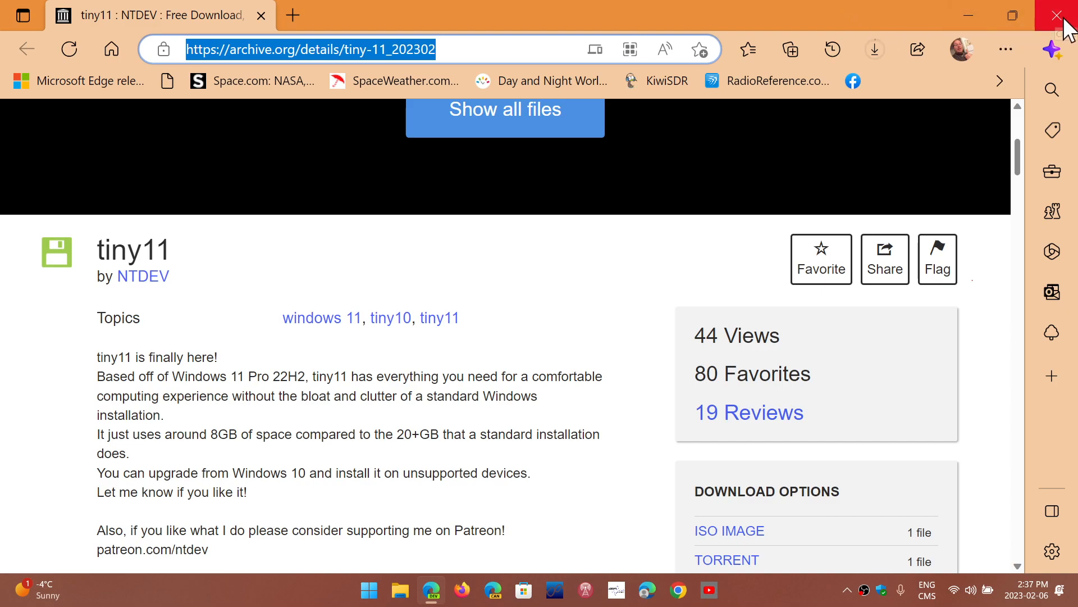
click(1057, 15)
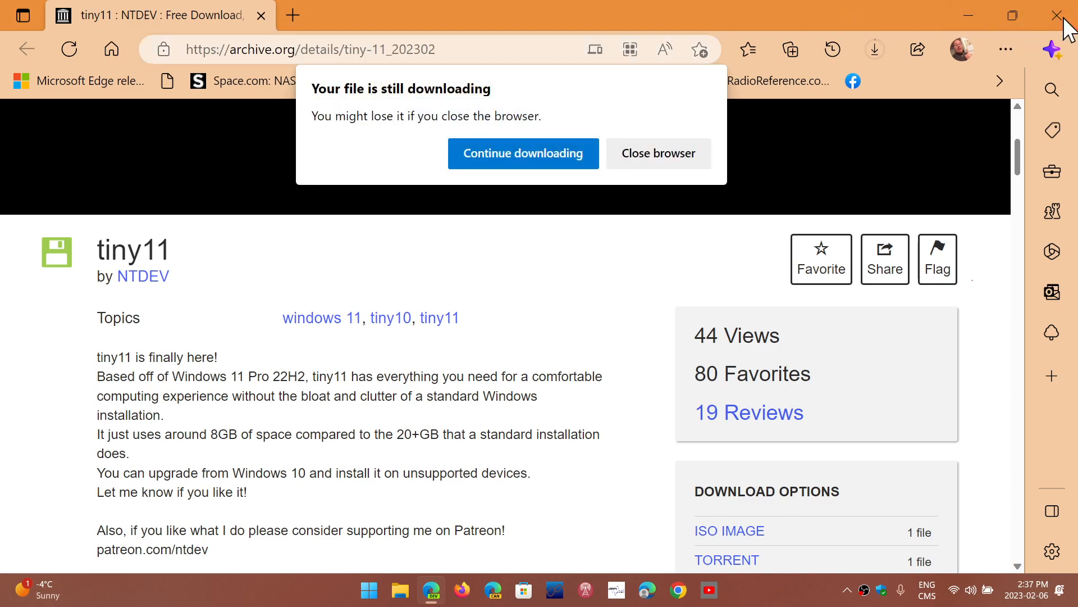
click(659, 153)
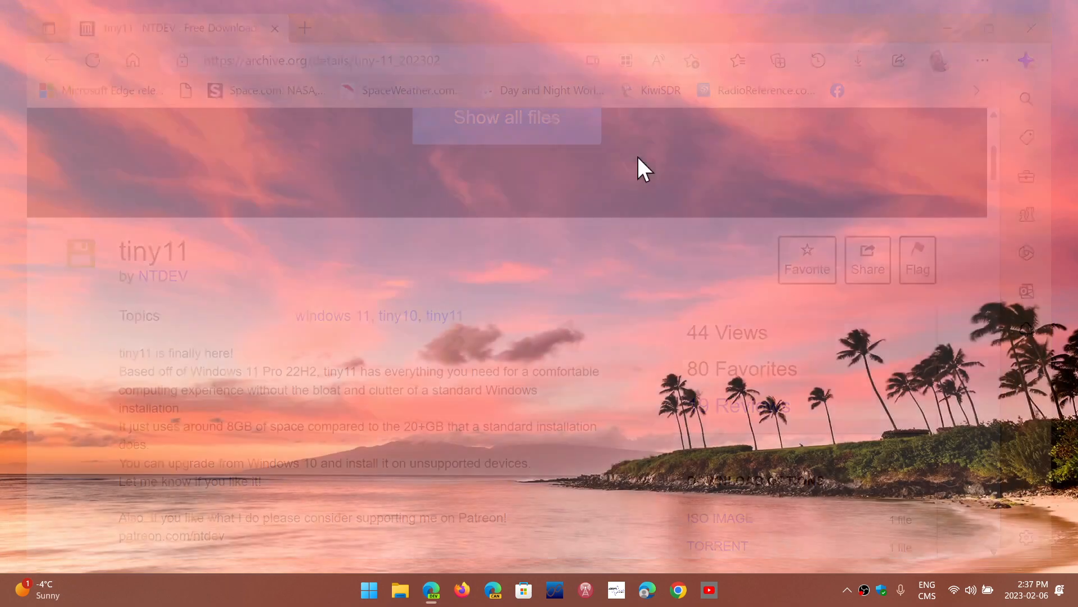